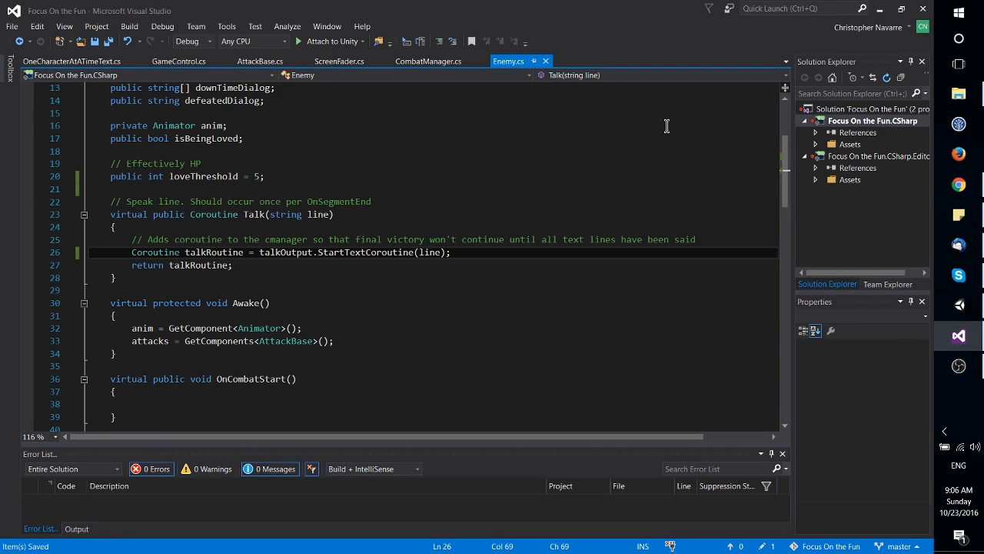
# Show the OneCharacterAtATimeText script and select its StartTextCoroutine method name
pyautogui.click(71, 61)
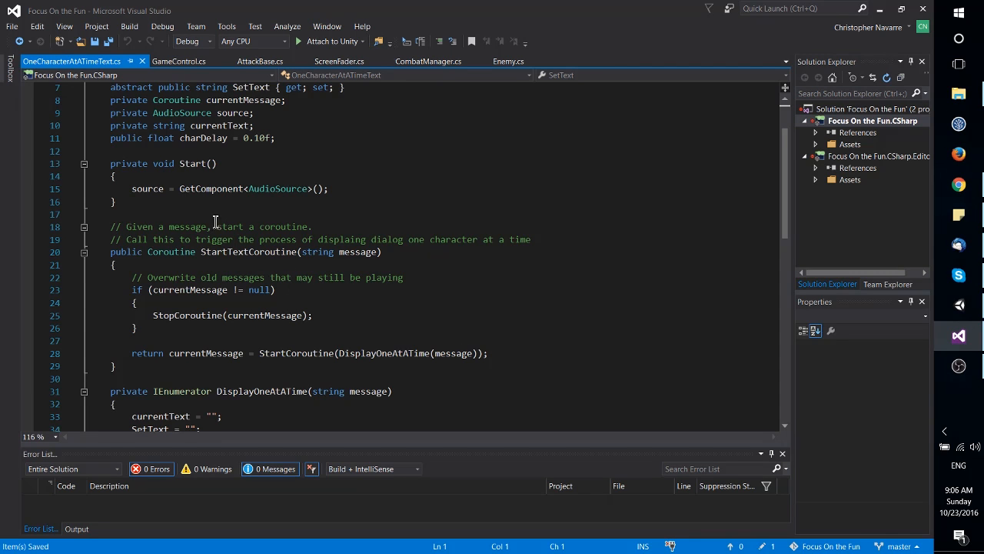
pyautogui.scroll(-3)
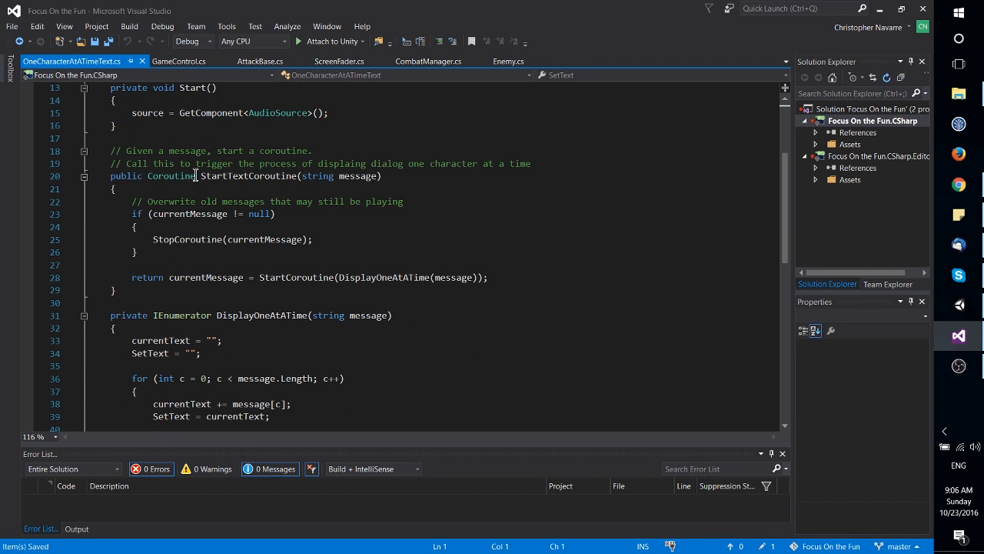
pyautogui.doubleClick(247, 175)
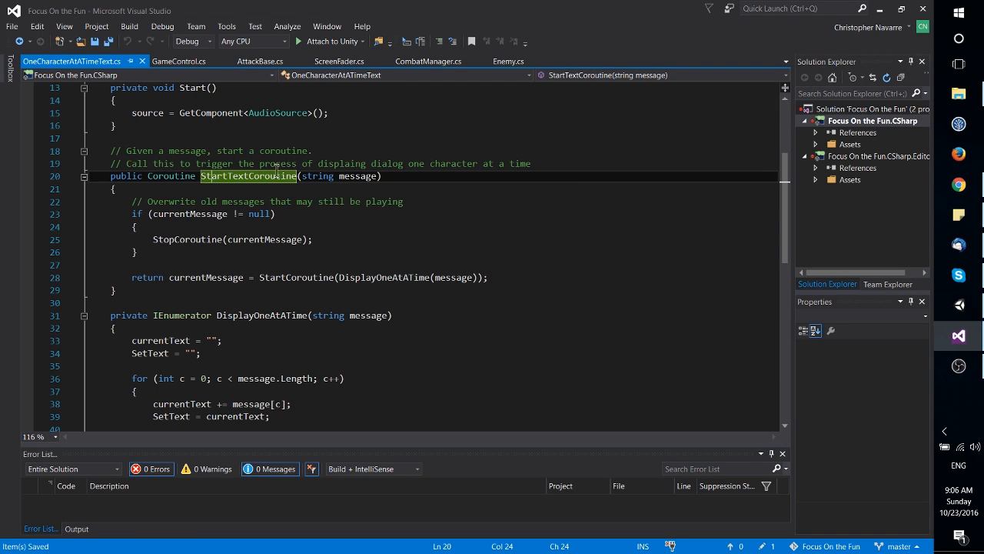
pyautogui.moveTo(239, 253)
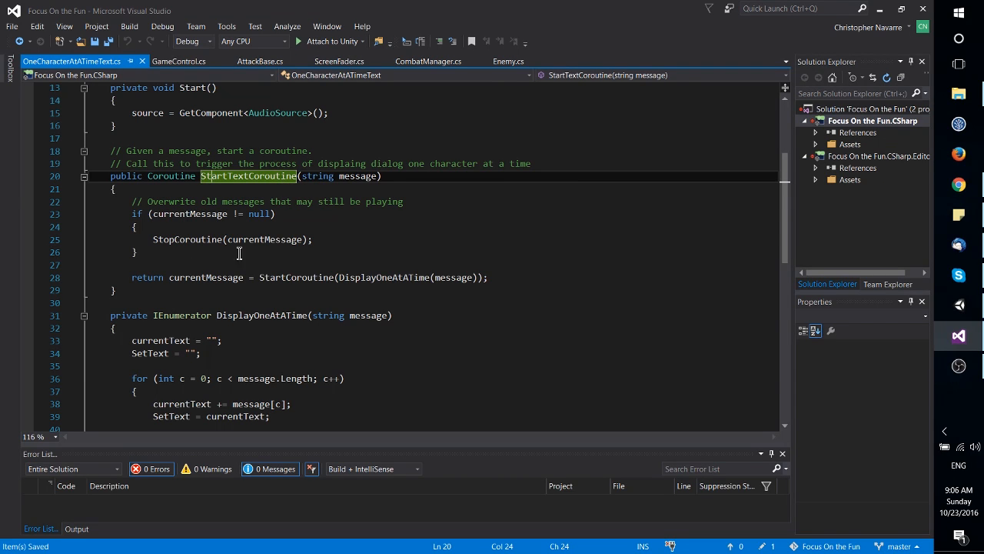
pyautogui.doubleClick(296, 277)
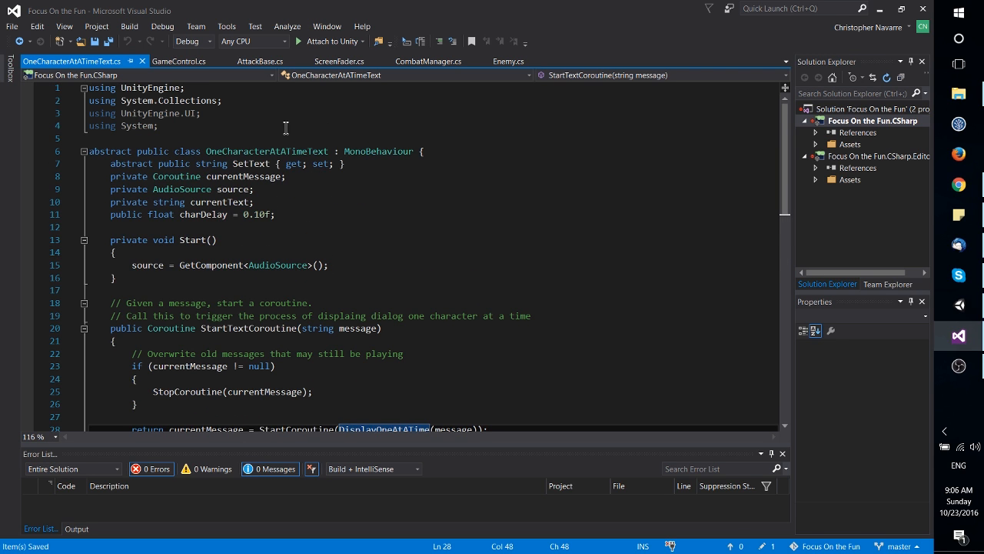
pyautogui.moveTo(381, 151)
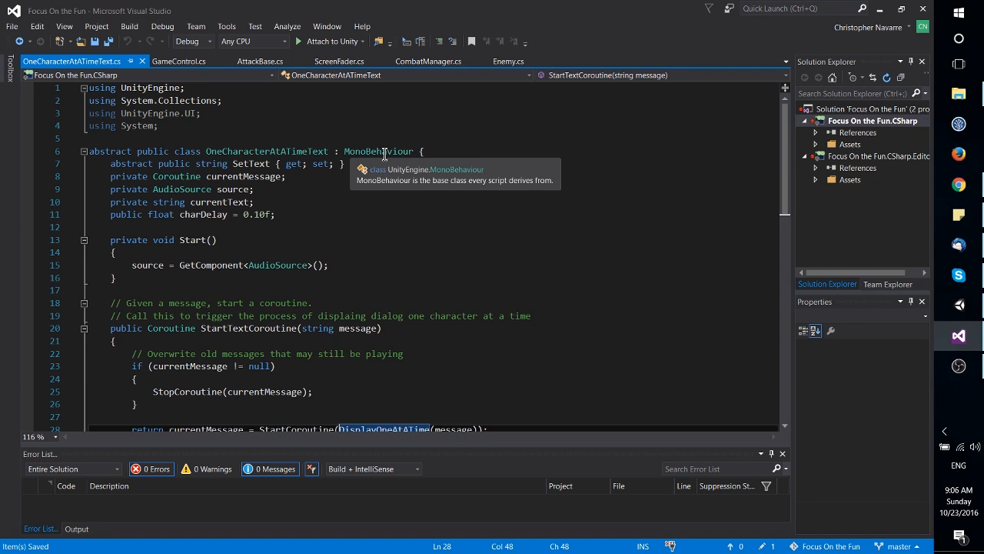
pyautogui.scroll(-3)
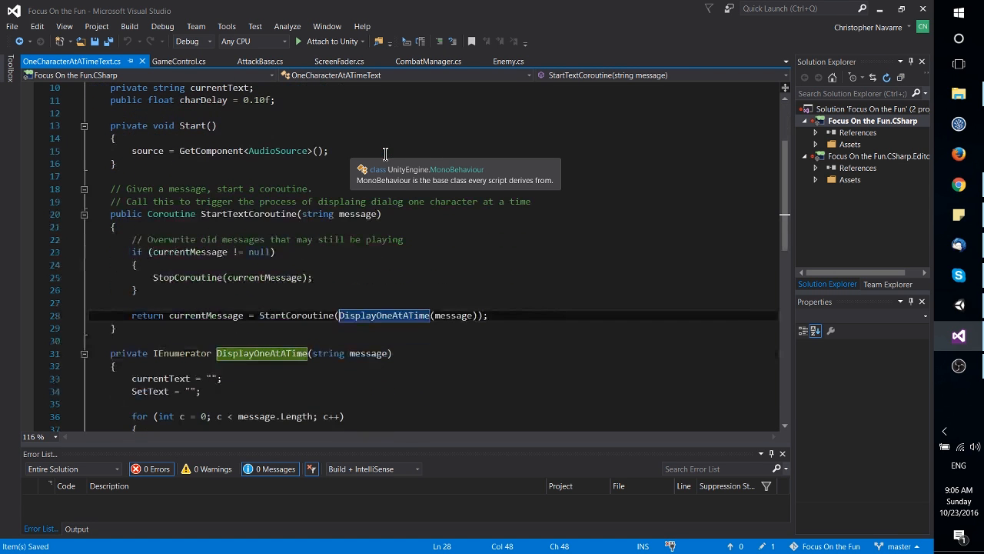
pyautogui.scroll(-3)
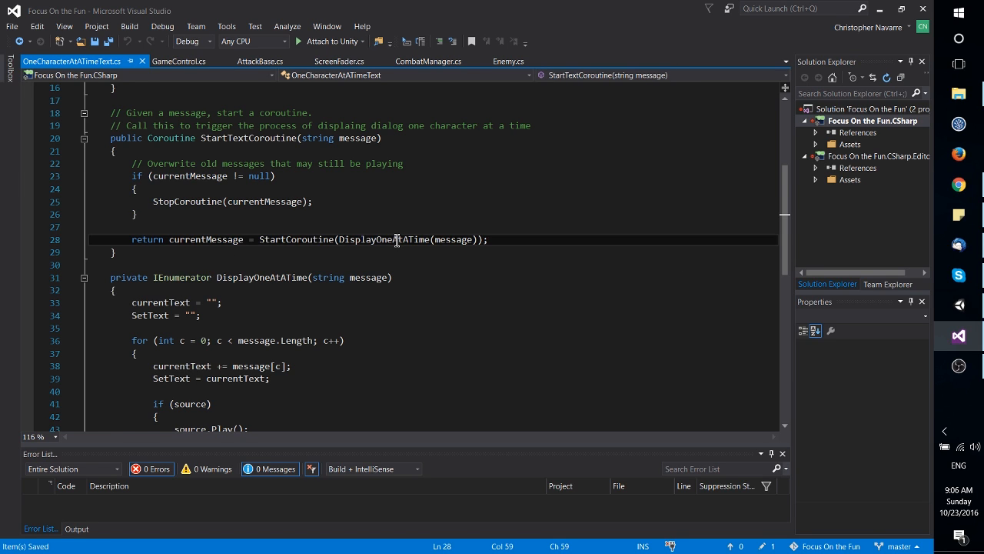
pyautogui.doubleClick(295, 240)
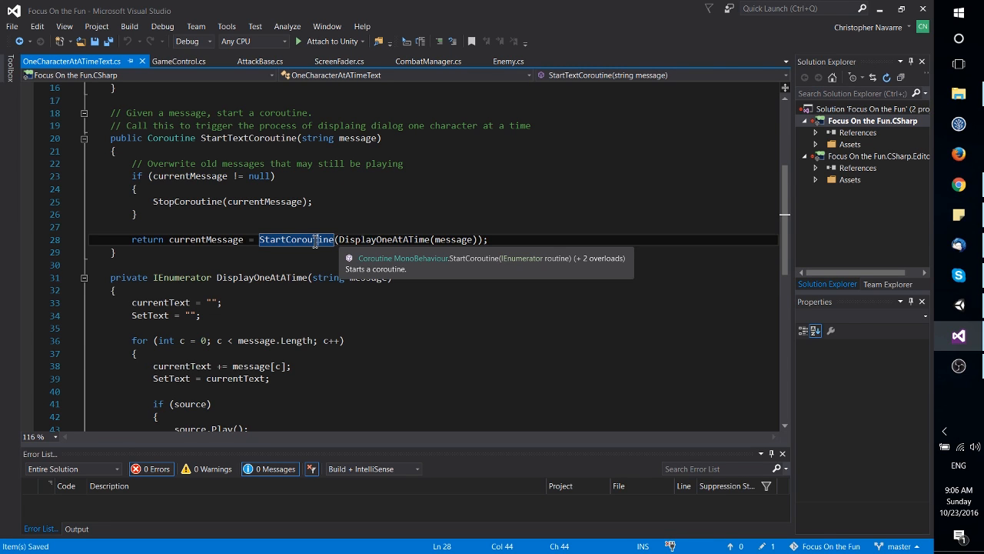
pyautogui.moveTo(372, 244)
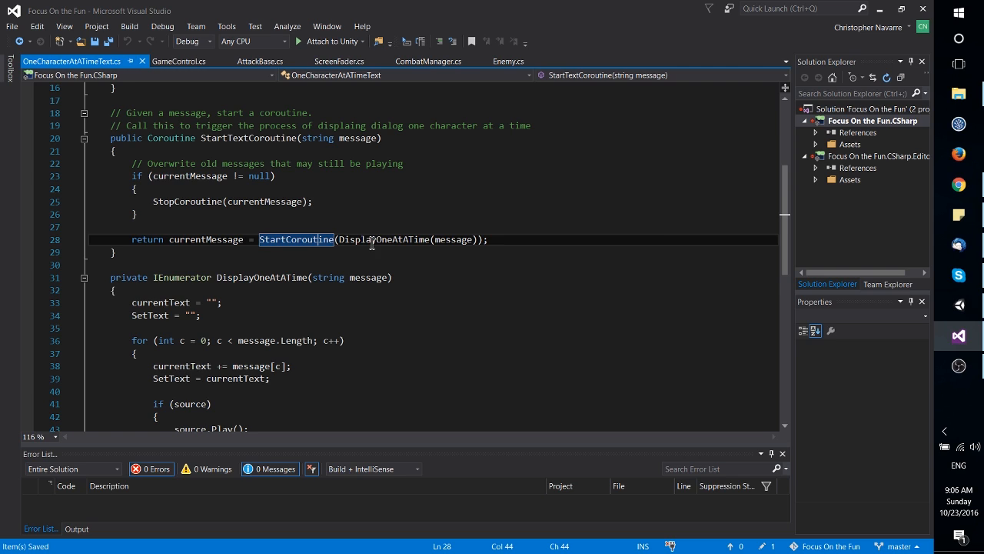
pyautogui.moveTo(295, 240)
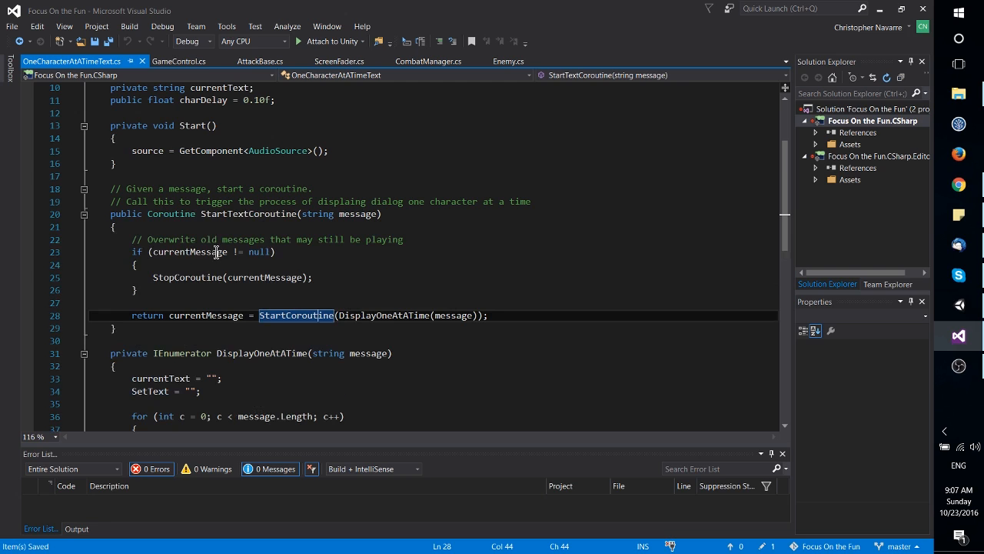
pyautogui.moveTo(270, 277)
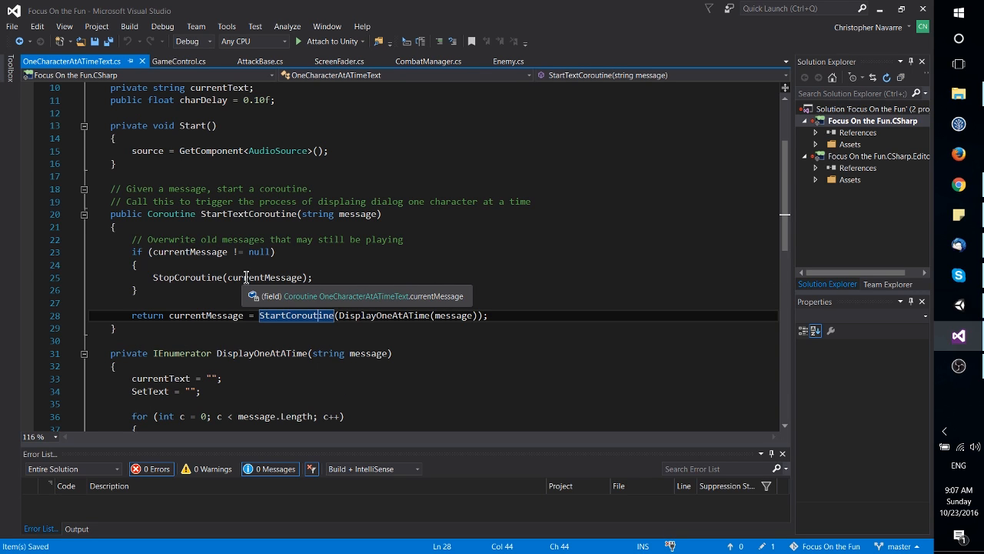
pyautogui.moveTo(270, 274)
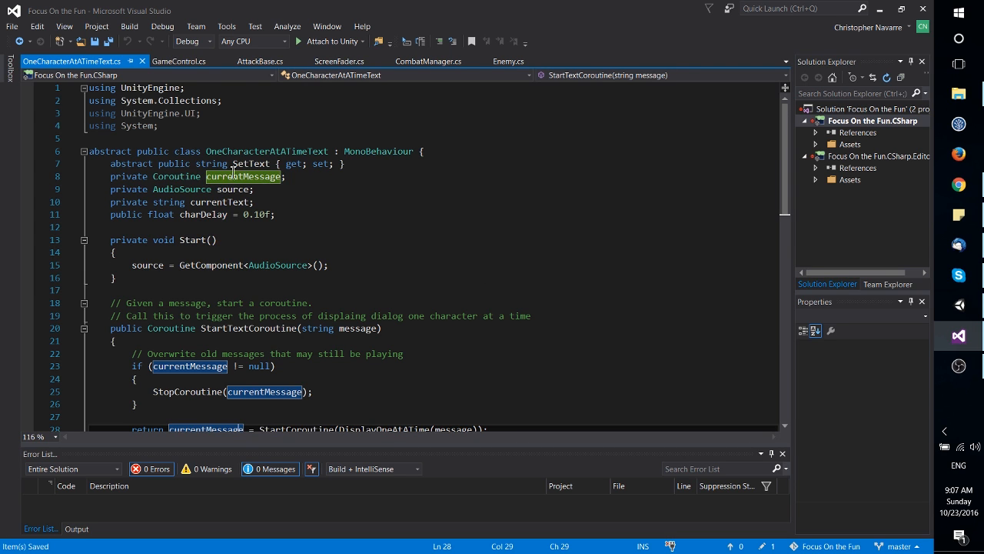
pyautogui.scroll(-3)
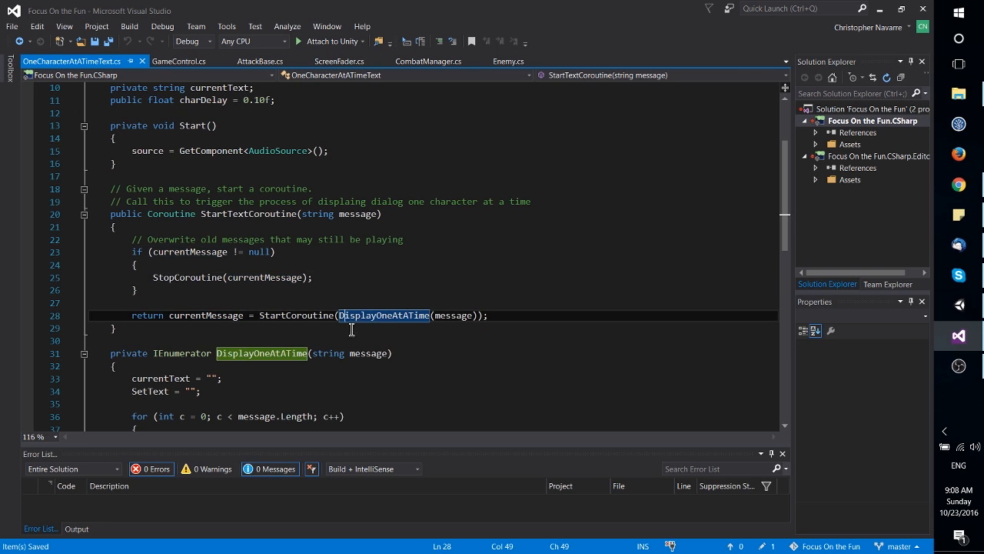
pyautogui.moveTo(381, 315)
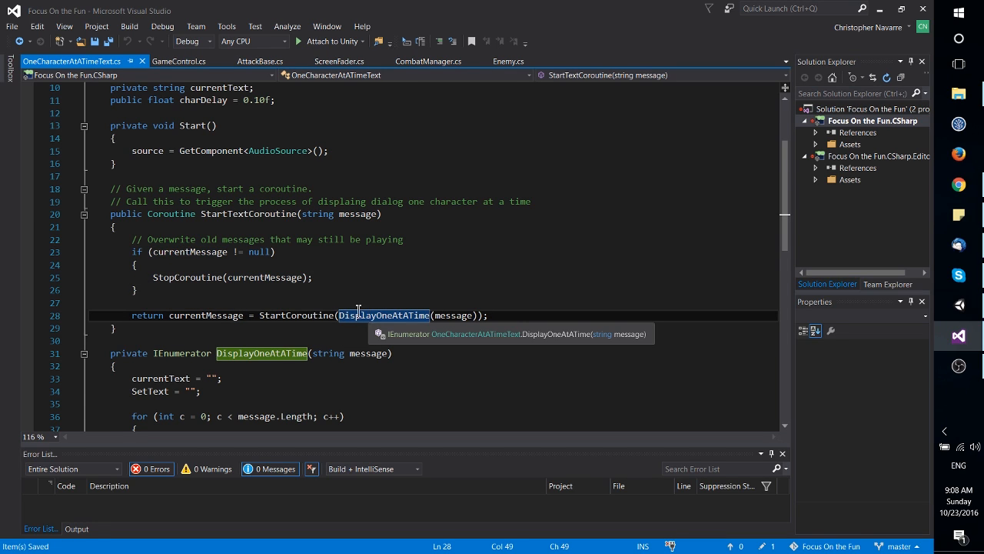
pyautogui.moveTo(329, 243)
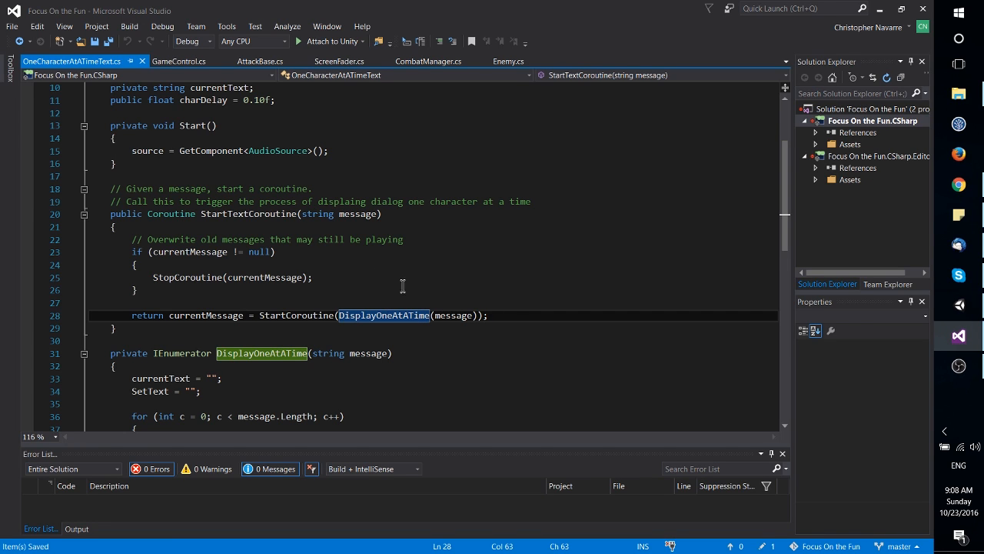
pyautogui.moveTo(286, 309)
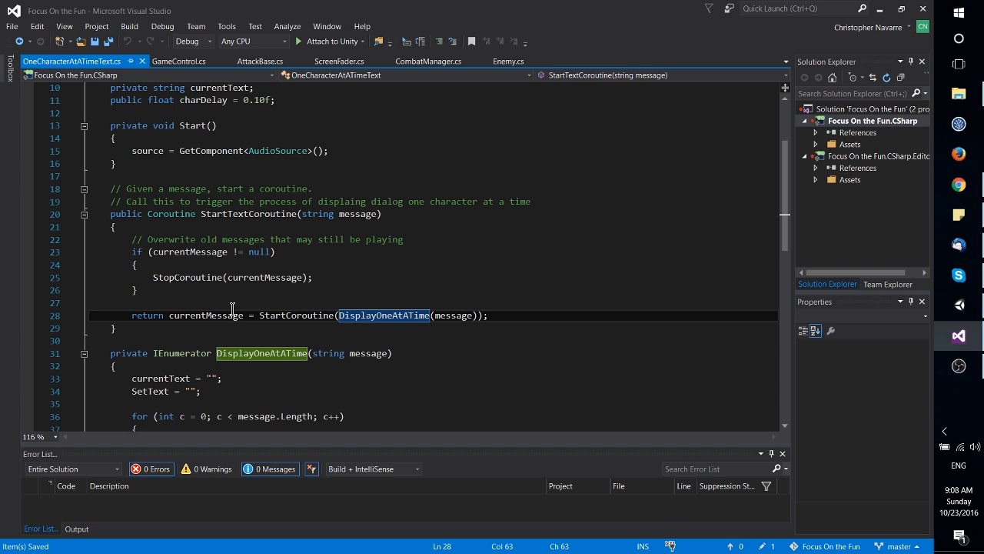
pyautogui.moveTo(255, 301)
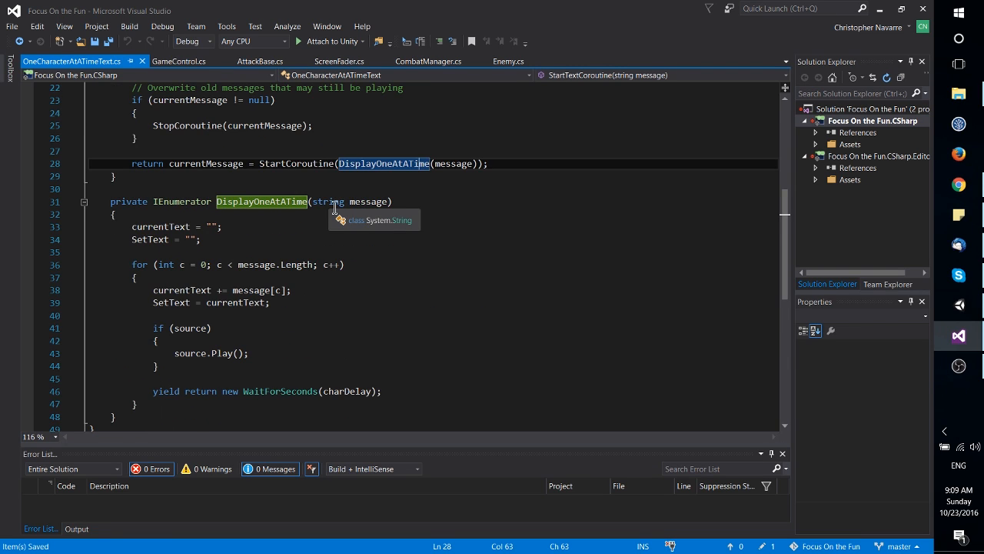
pyautogui.moveTo(343, 153)
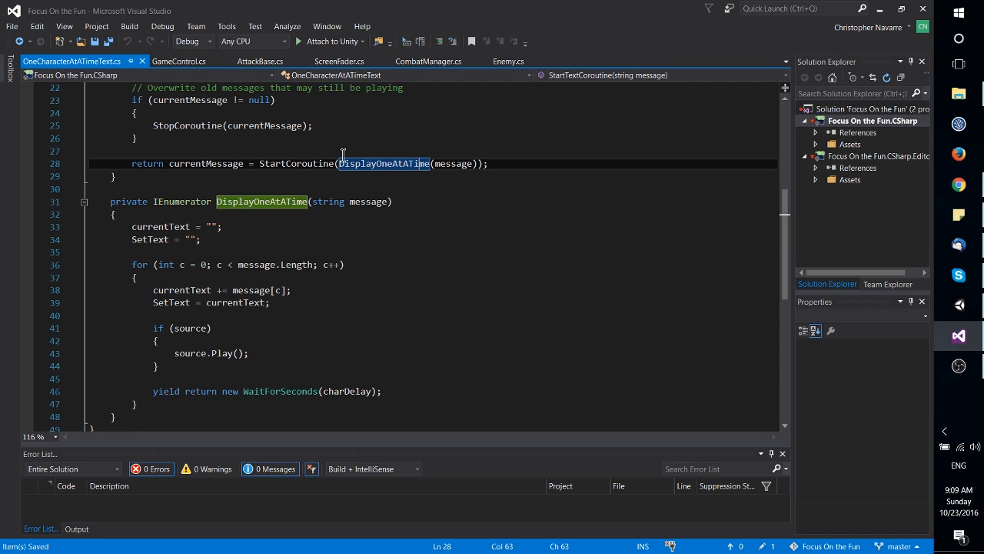
pyautogui.moveTo(268, 412)
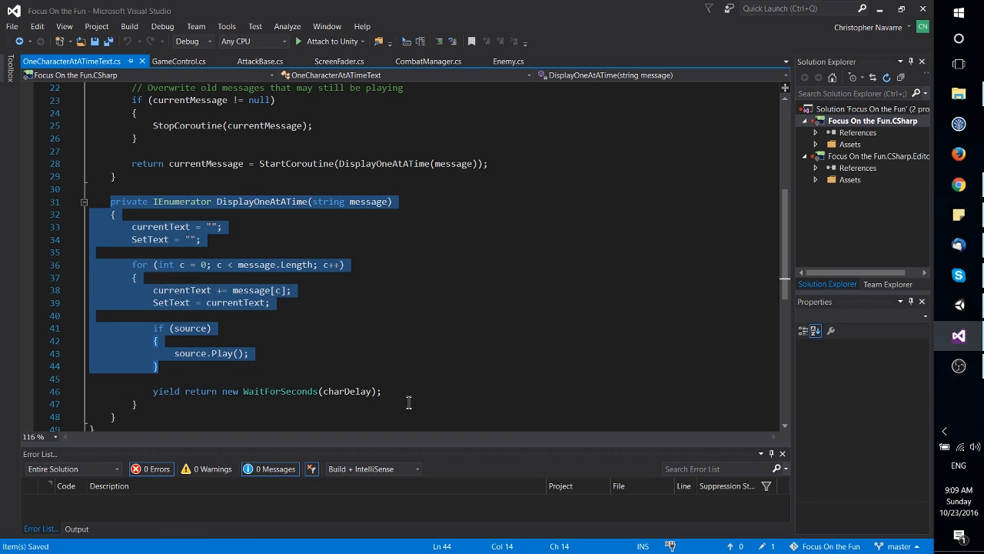
# Add 'currentMessage = null;' on a new line after the WaitForSeconds yield
pyautogui.write('current')
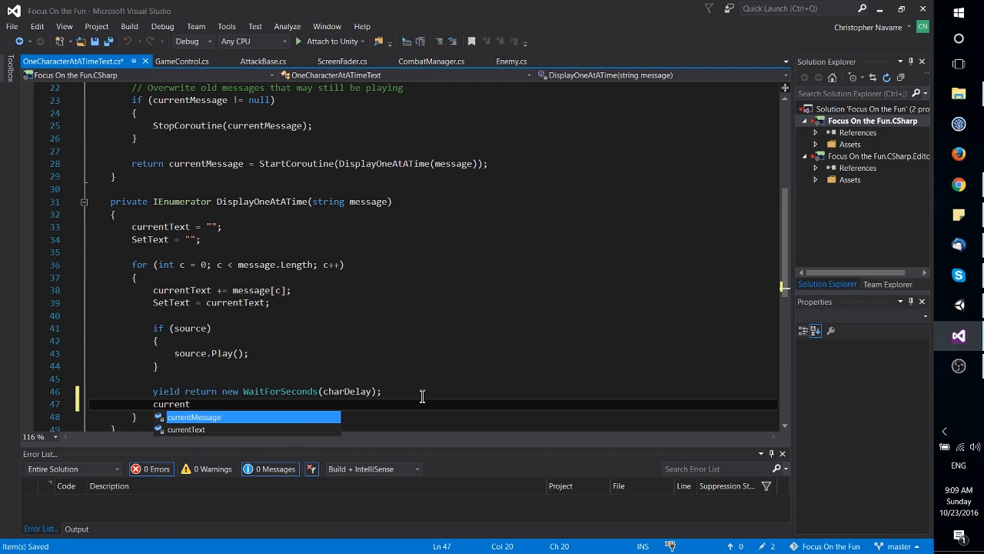
pyautogui.write('Message = null;')
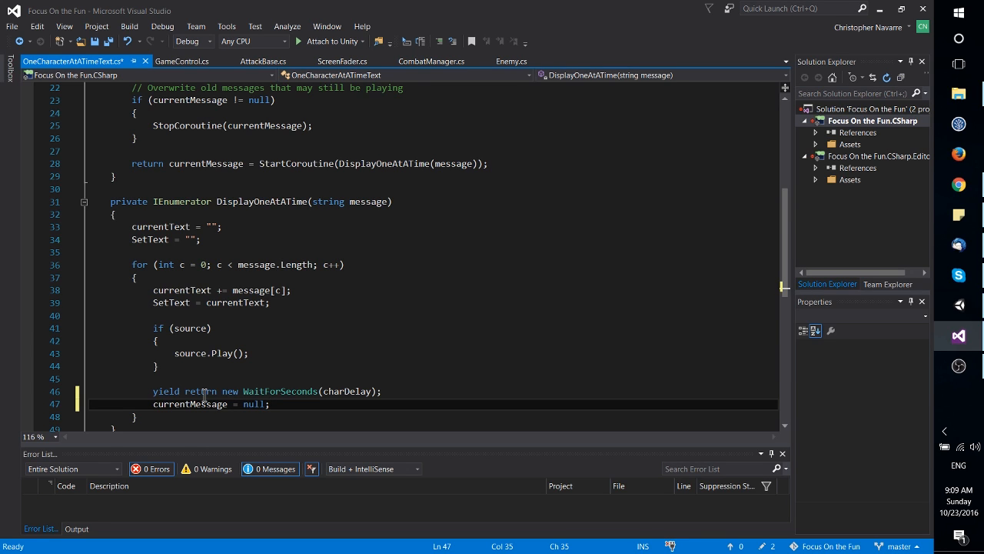
pyautogui.moveTo(212, 403)
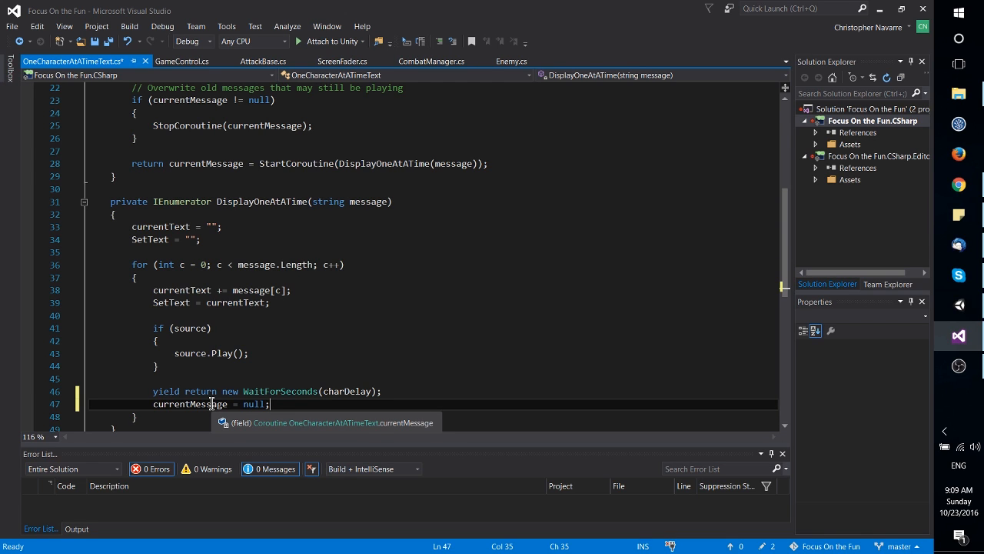
pyautogui.moveTo(232, 400)
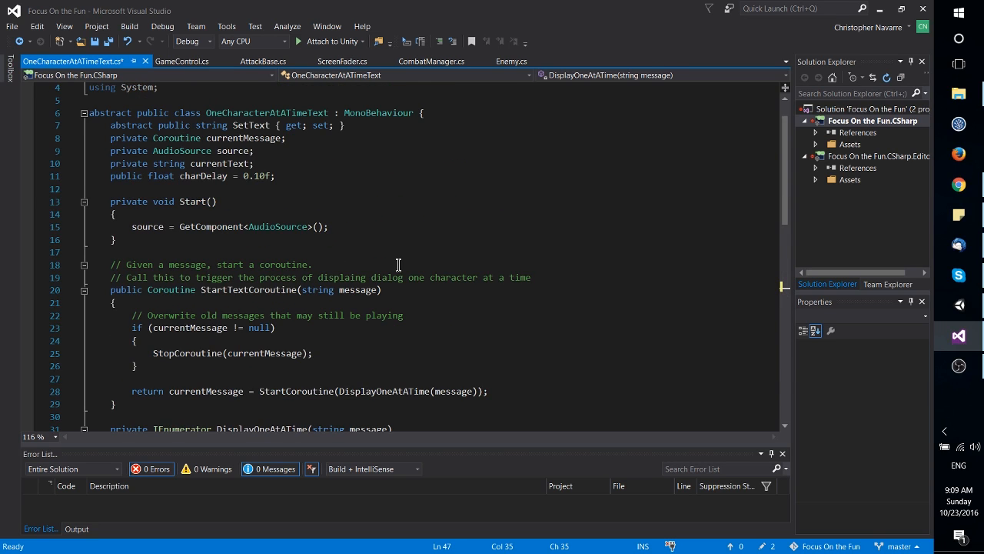
pyautogui.scroll(-3)
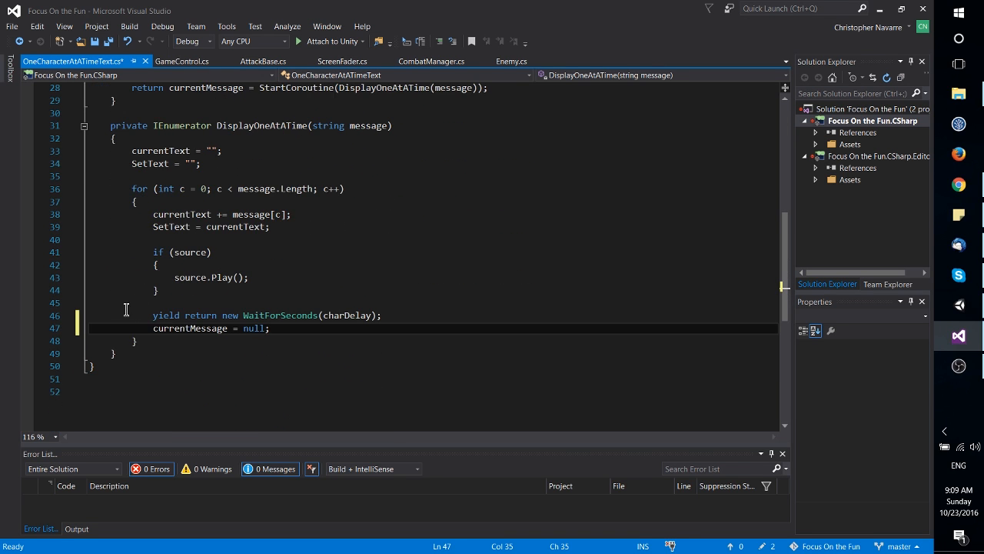
pyautogui.doubleClick(191, 366)
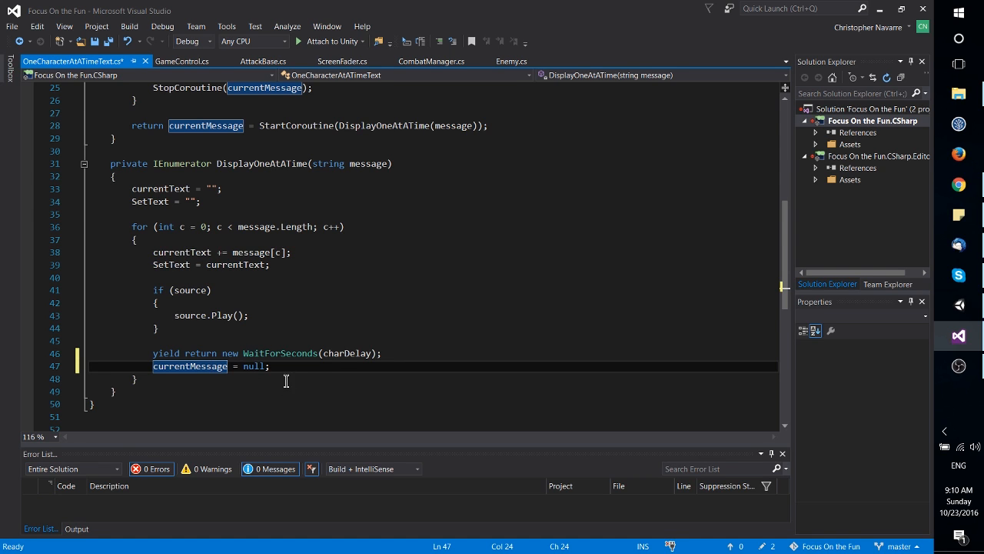
pyautogui.moveTo(298, 376)
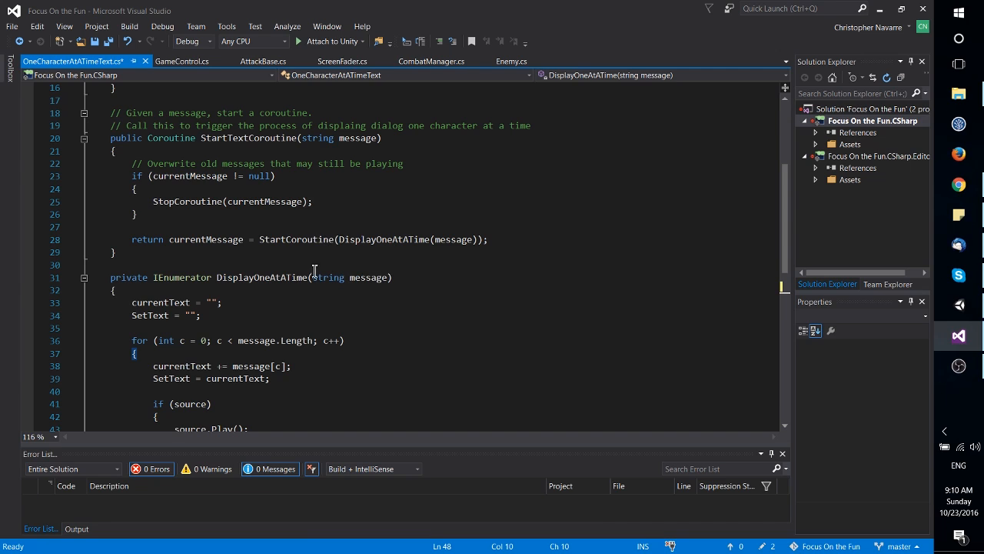
pyautogui.moveTo(308, 240)
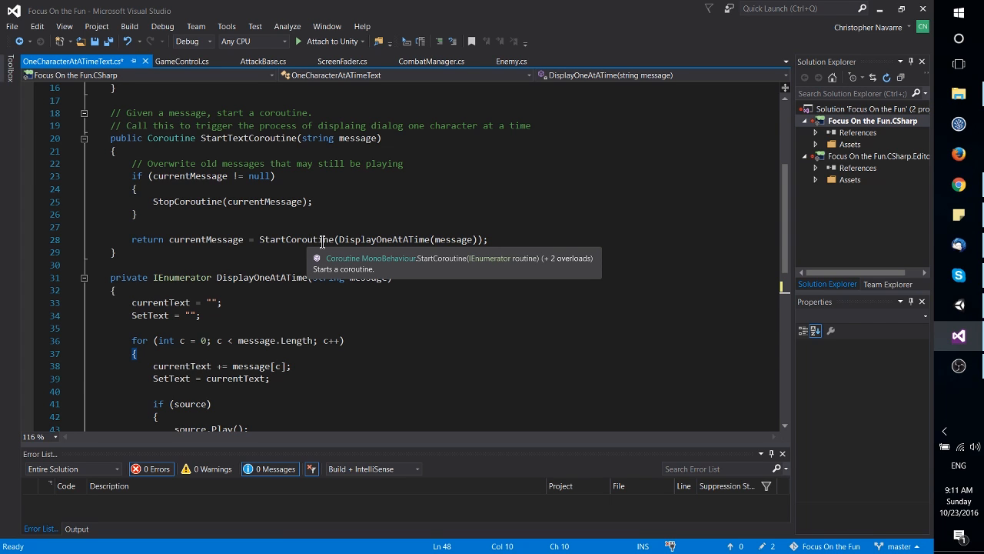
pyautogui.moveTo(270, 239)
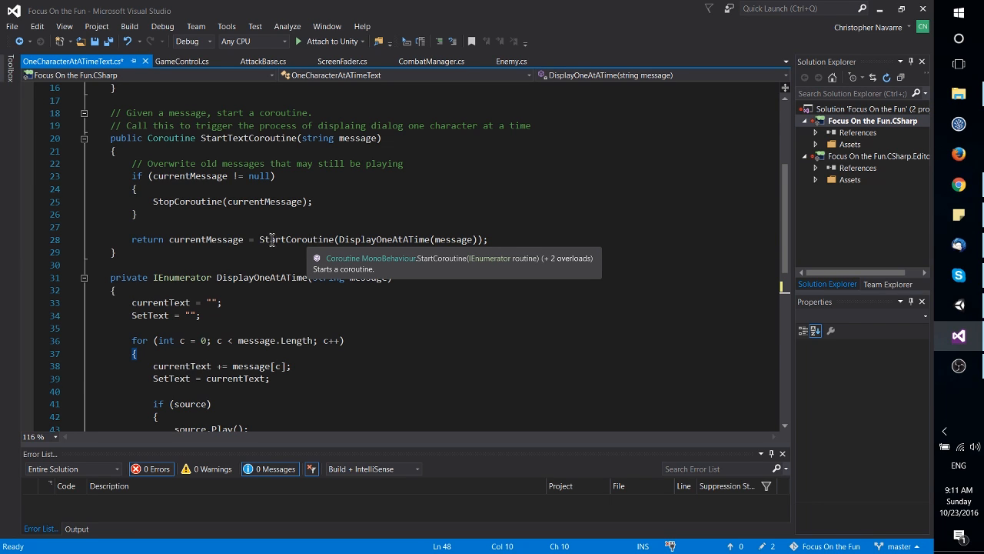
pyautogui.moveTo(209, 202)
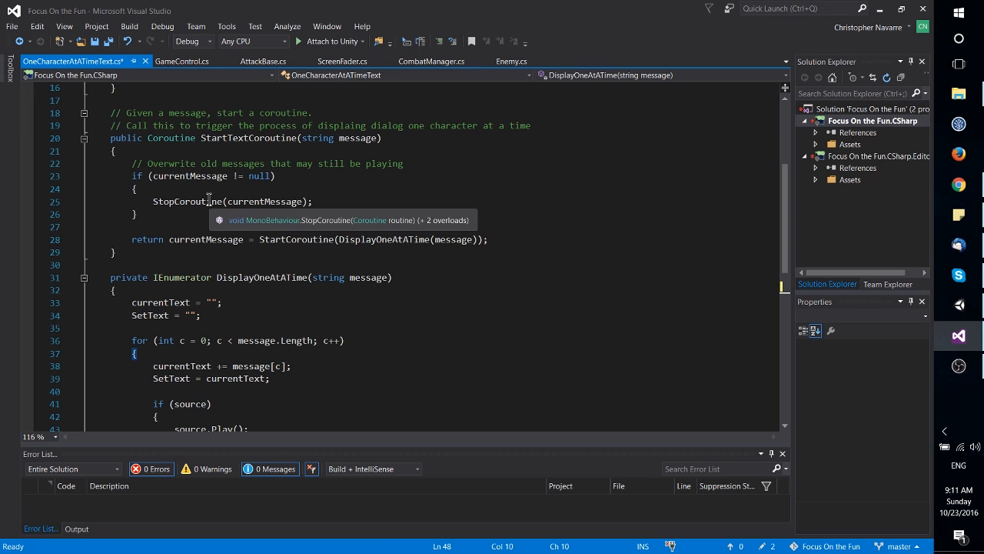
pyautogui.moveTo(267, 228)
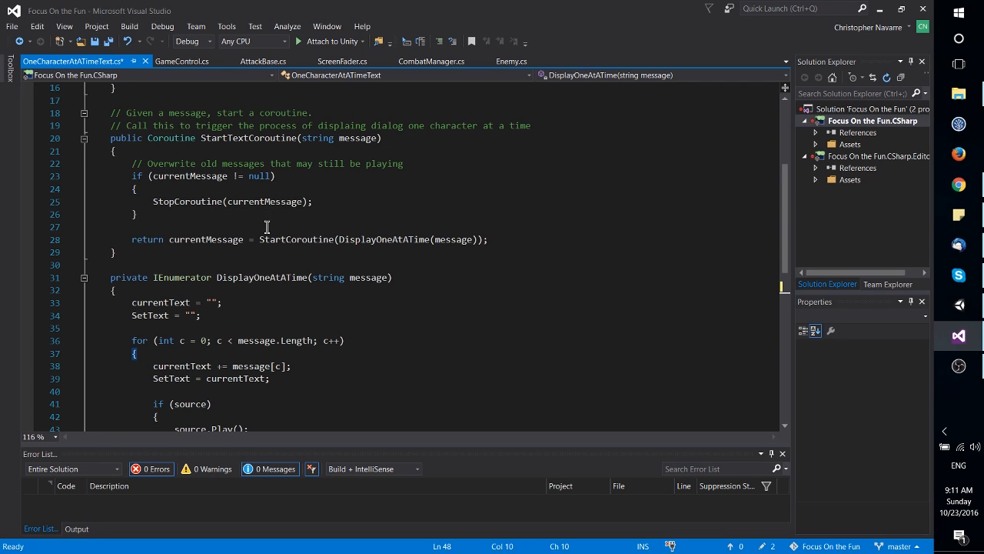
pyautogui.moveTo(295, 240)
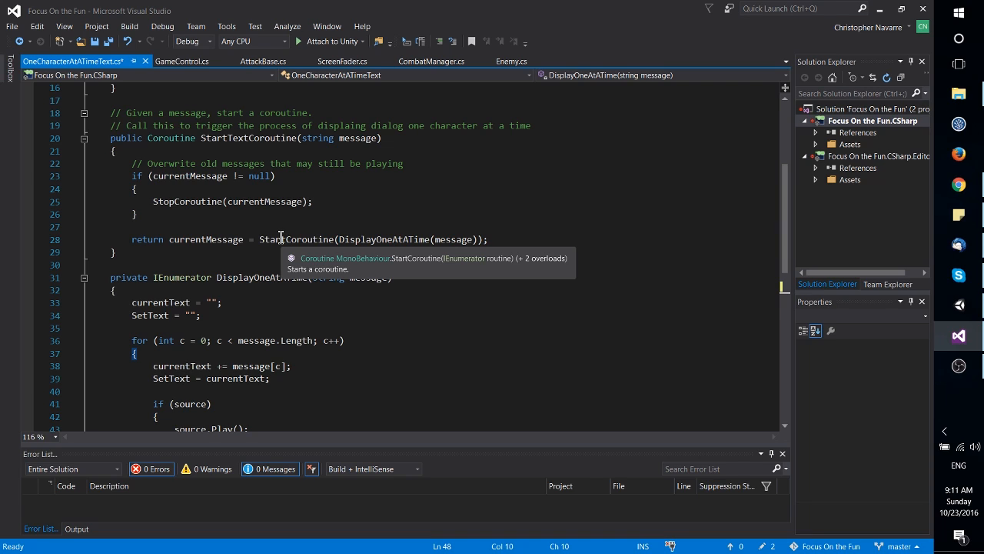
pyautogui.moveTo(421, 214)
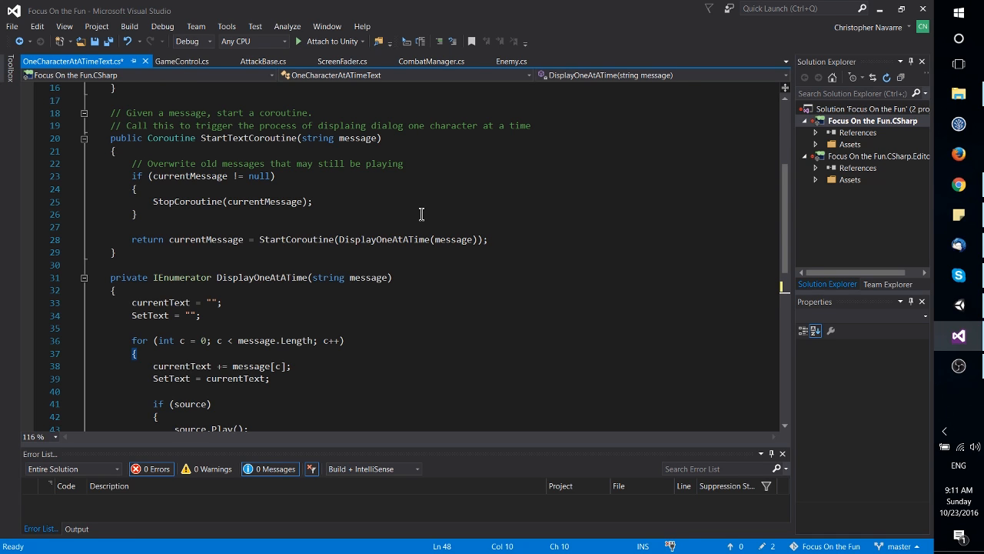